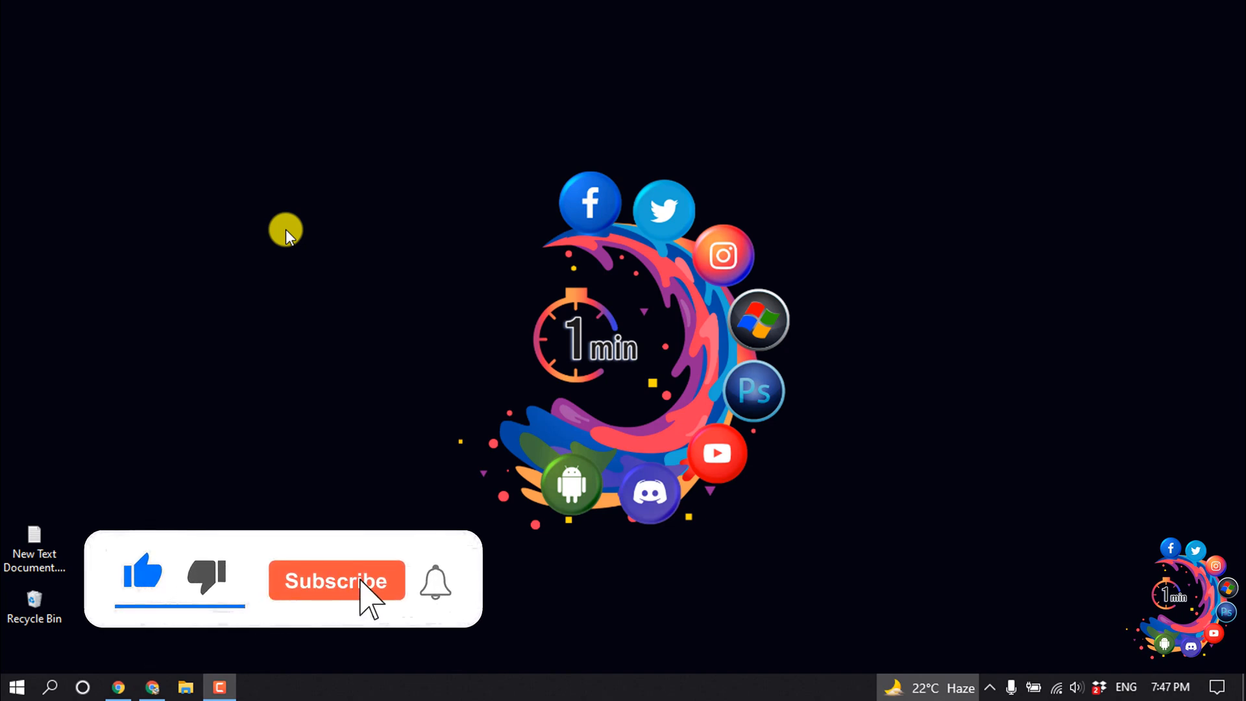
Open the Customizer for the How to 1 minute site from the front-end admin bar.
click(335, 580)
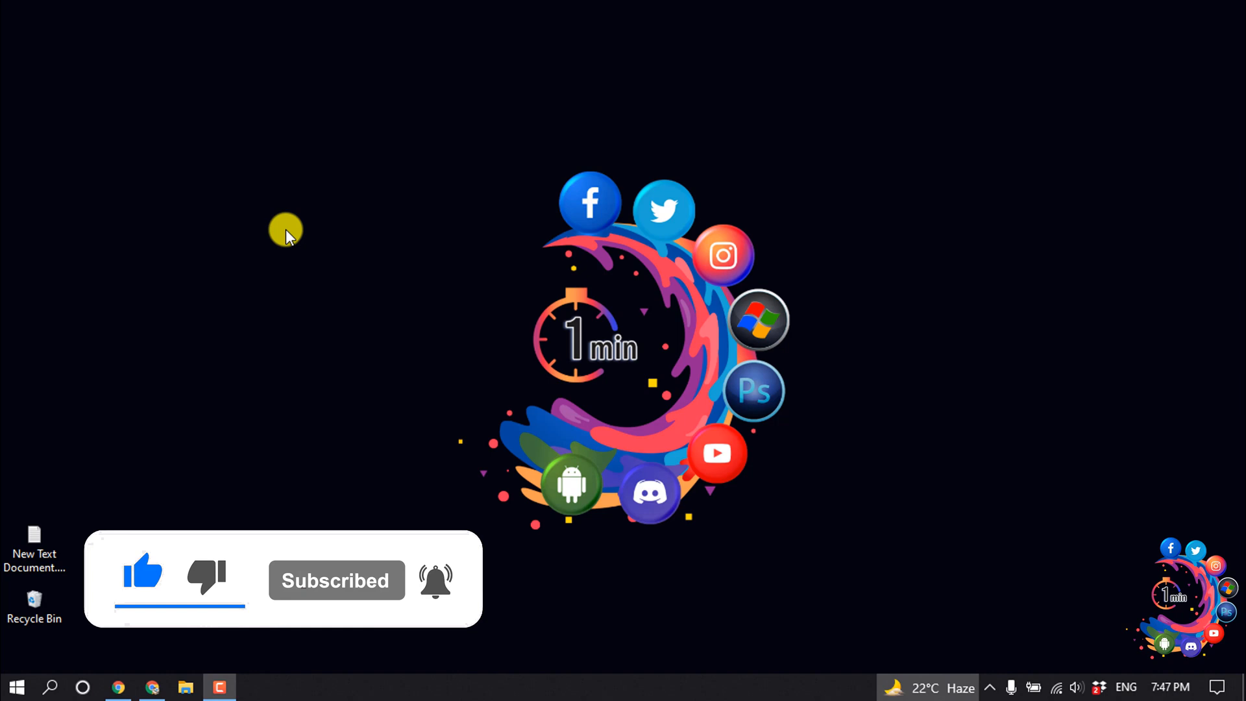
click(149, 687)
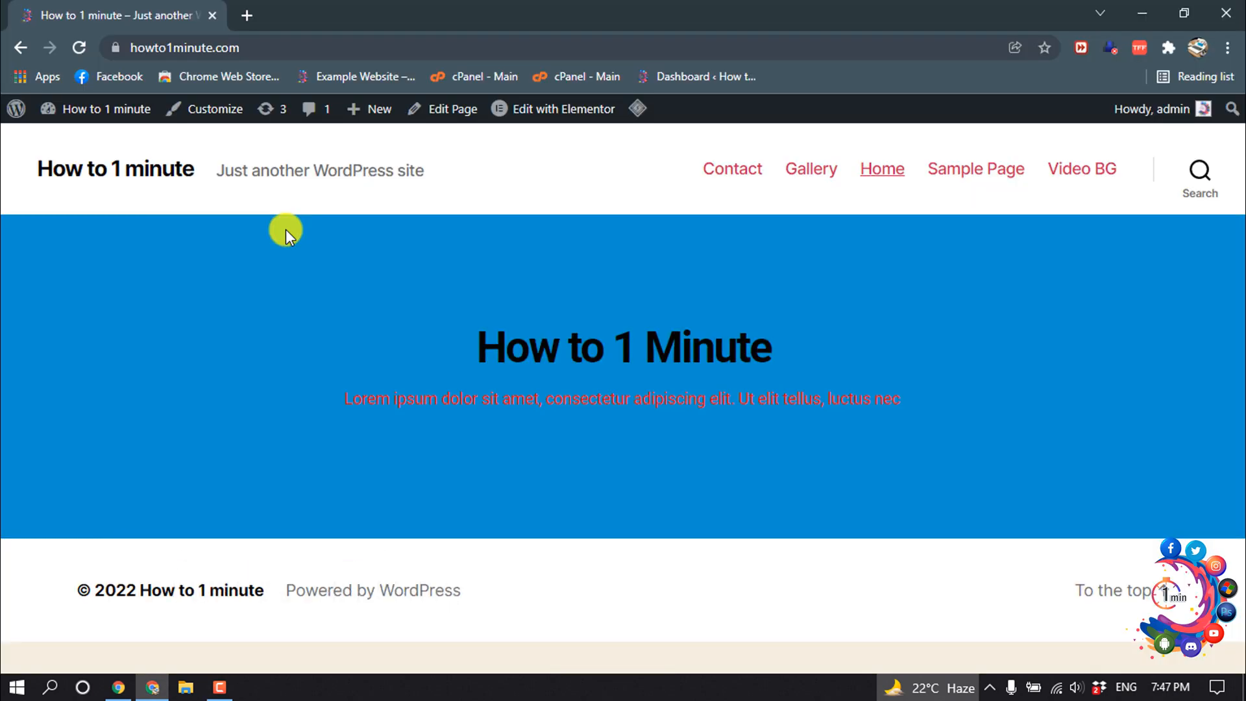
click(213, 109)
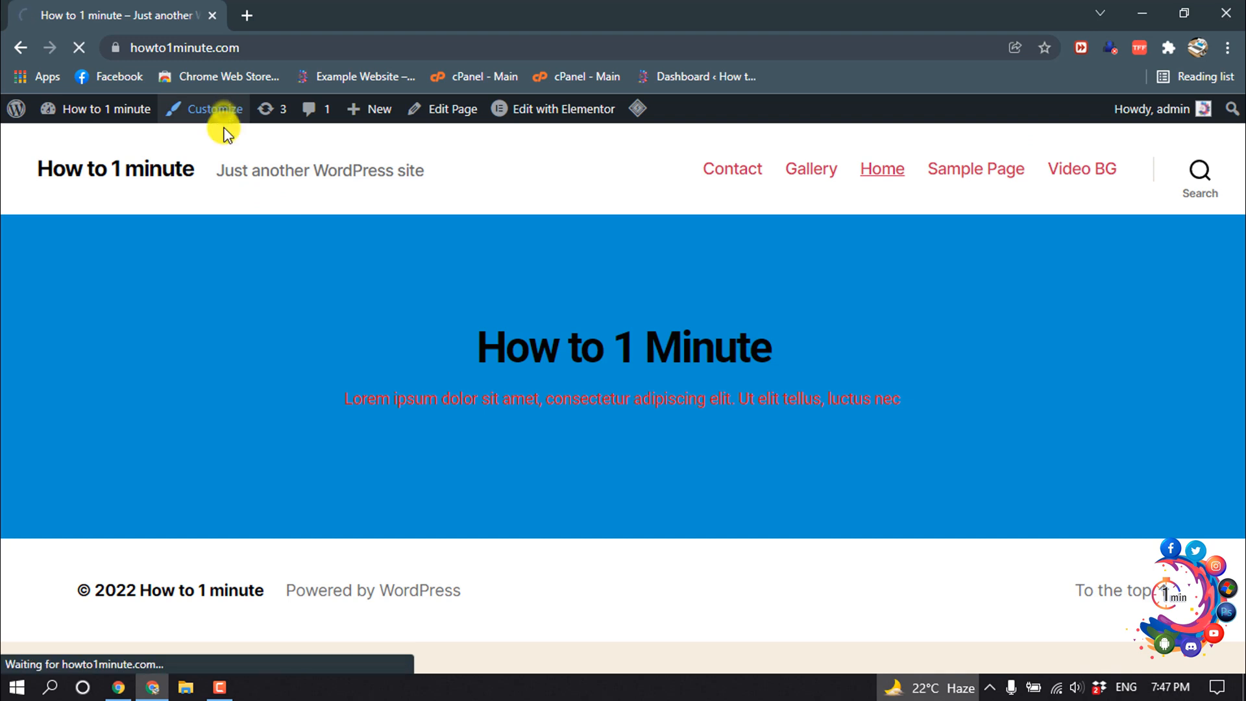
click(213, 109)
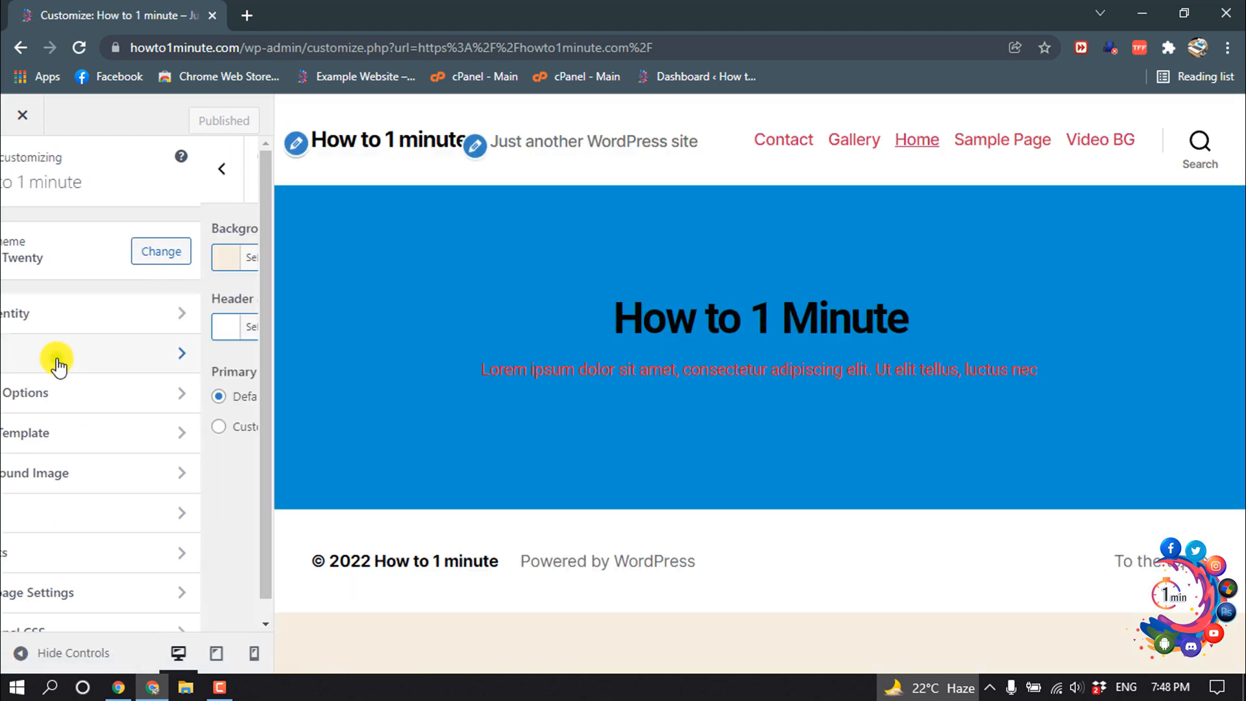
In the Colors section, set Primary Color to Custom.
click(79, 353)
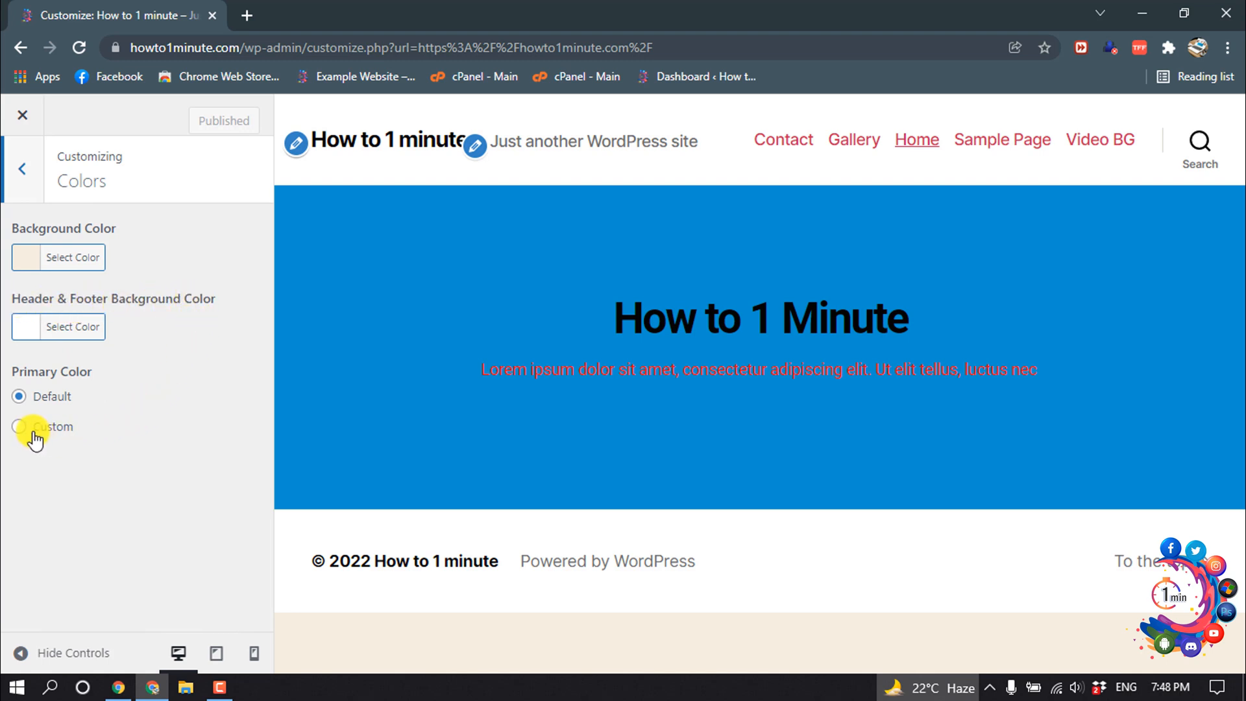
click(19, 427)
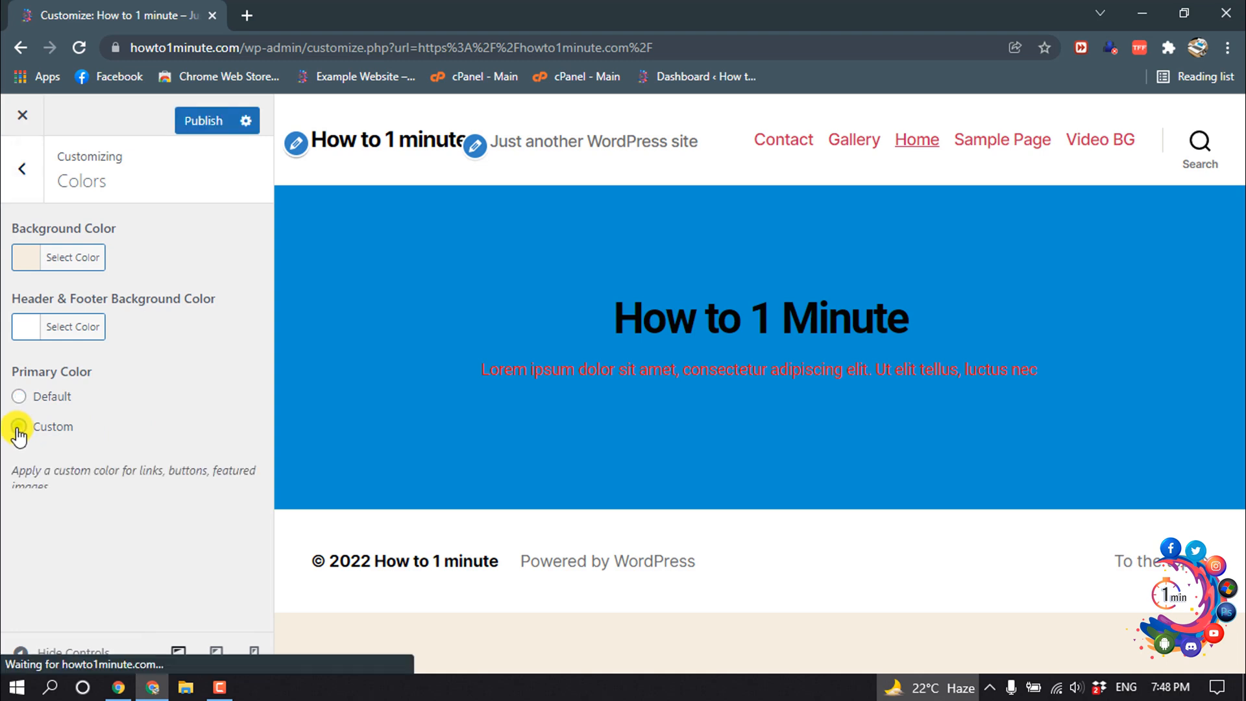
click(19, 426)
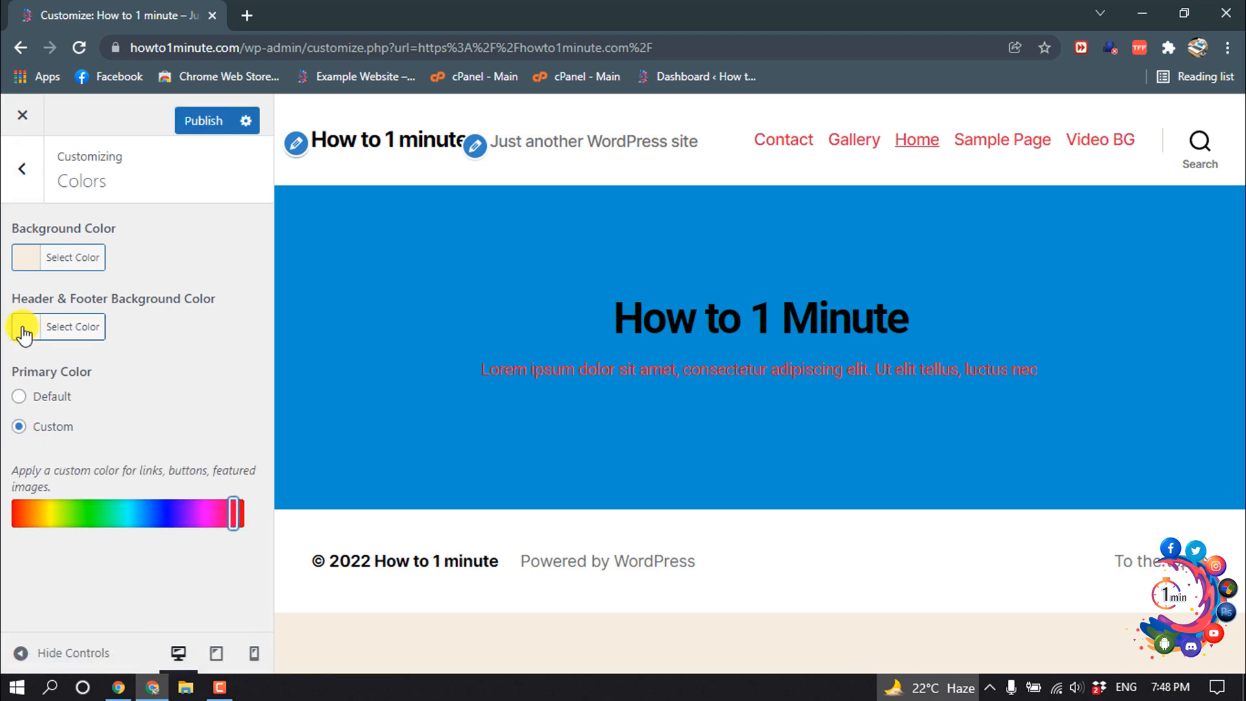
Set the Header & Footer Background Color to yellow #eeee22.
click(72, 326)
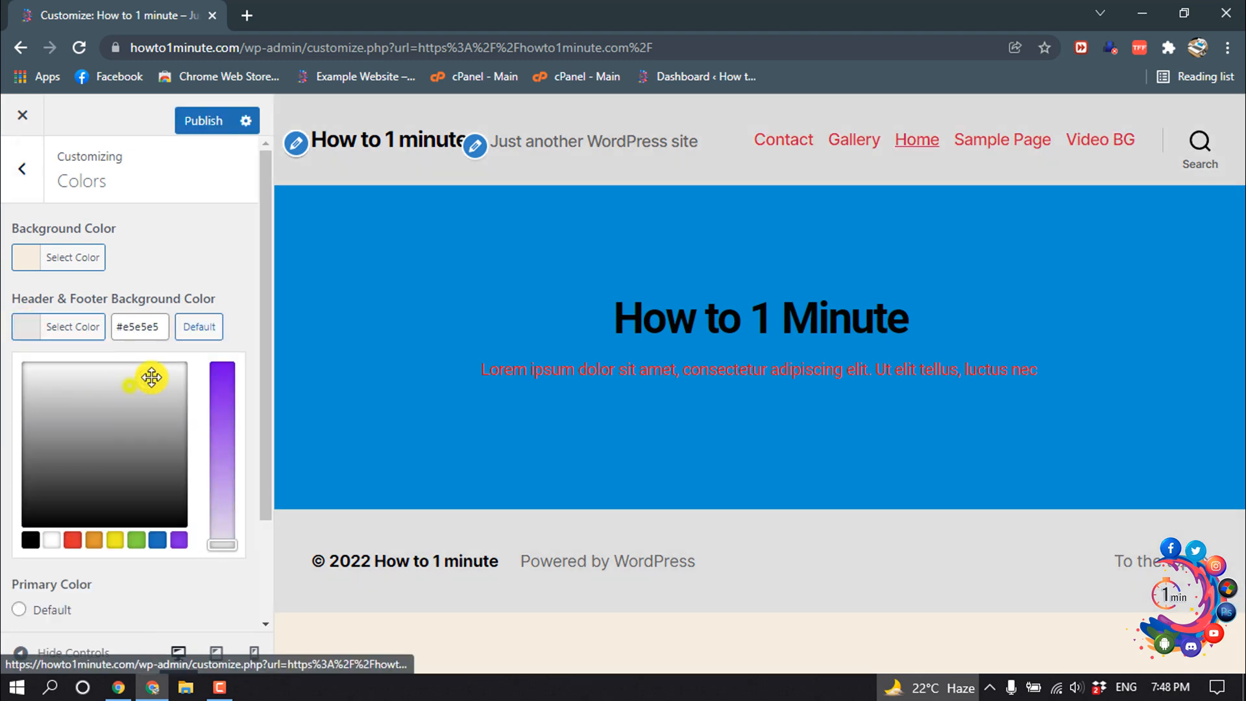
drag(151, 377, 196, 479)
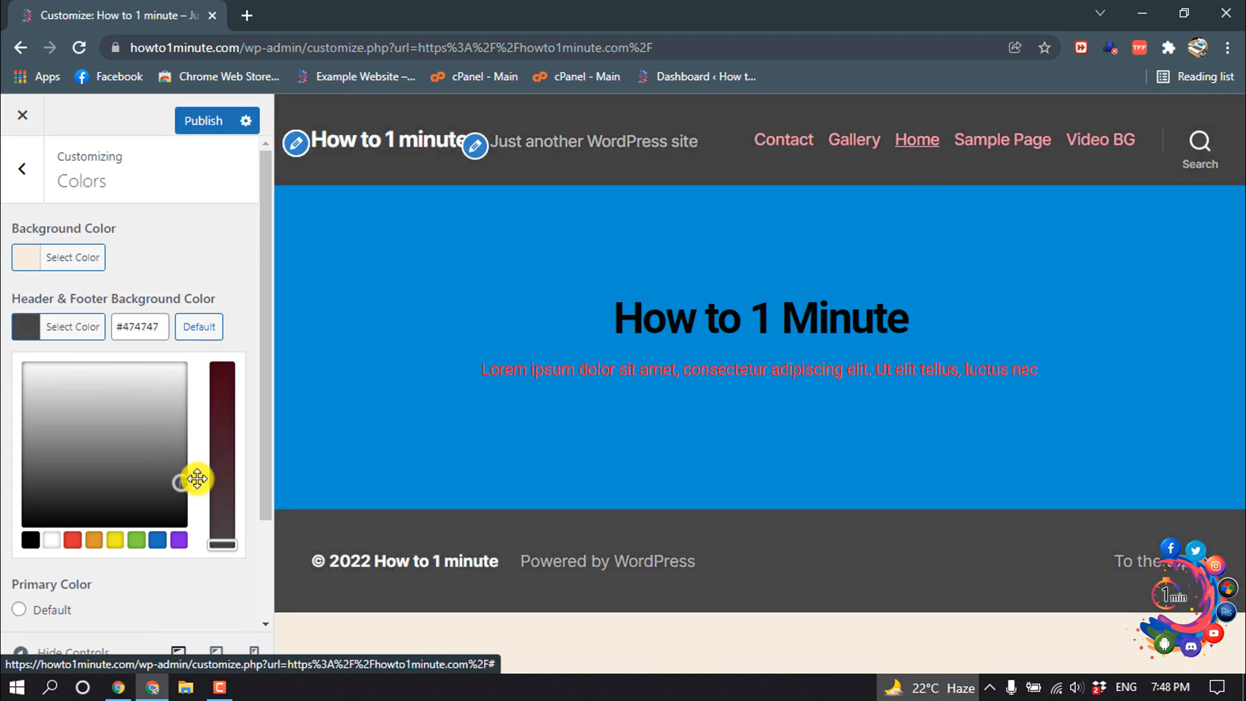
drag(223, 478, 222, 447)
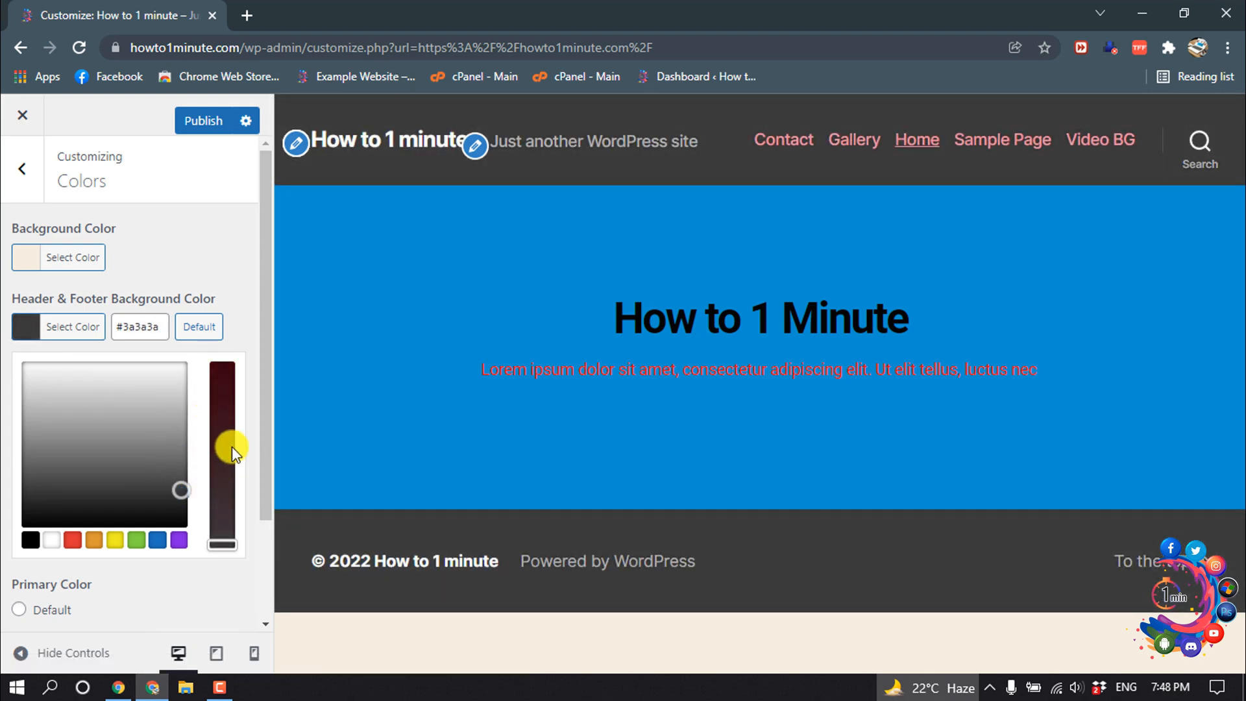
drag(224, 446, 224, 393)
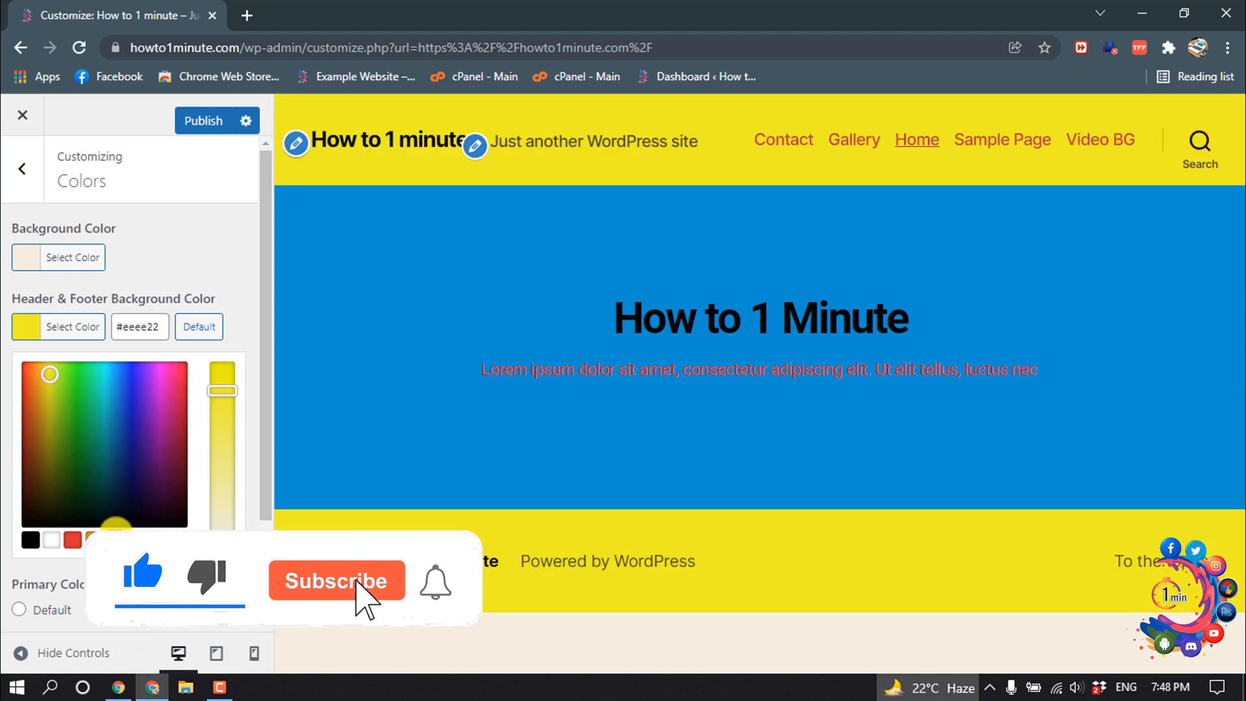
click(337, 580)
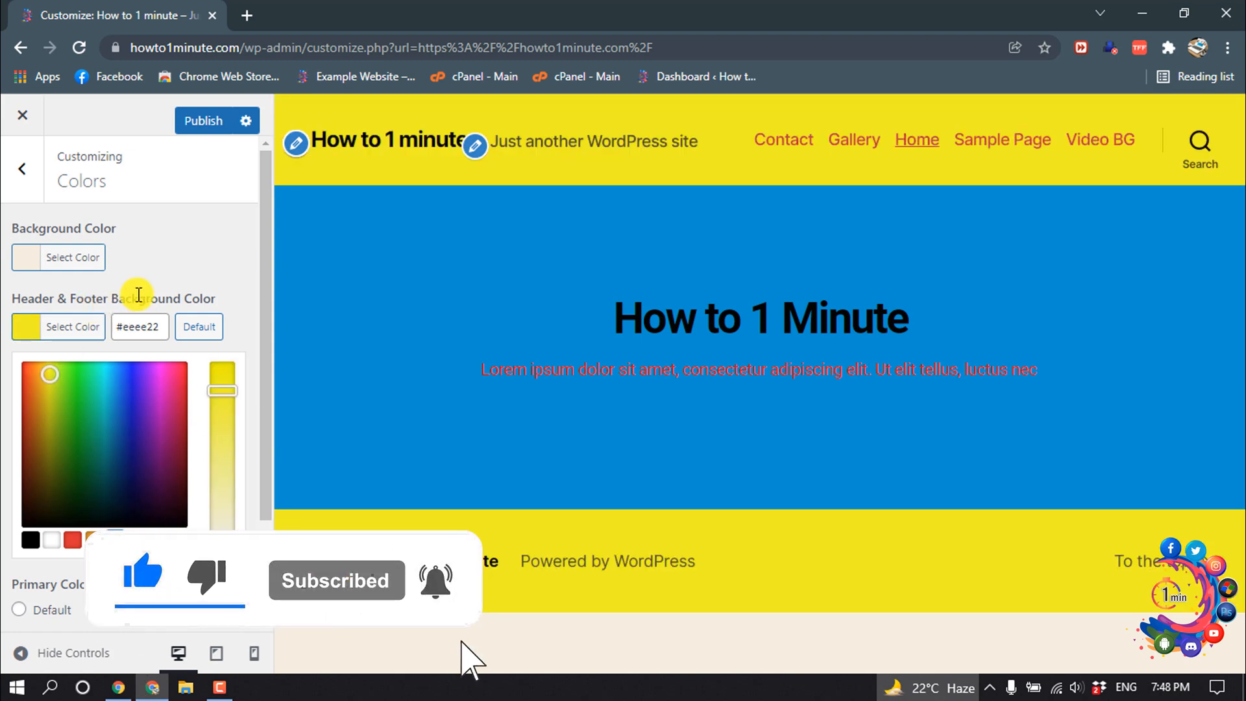
Publish the yellow header and footer background to the live site.
click(203, 120)
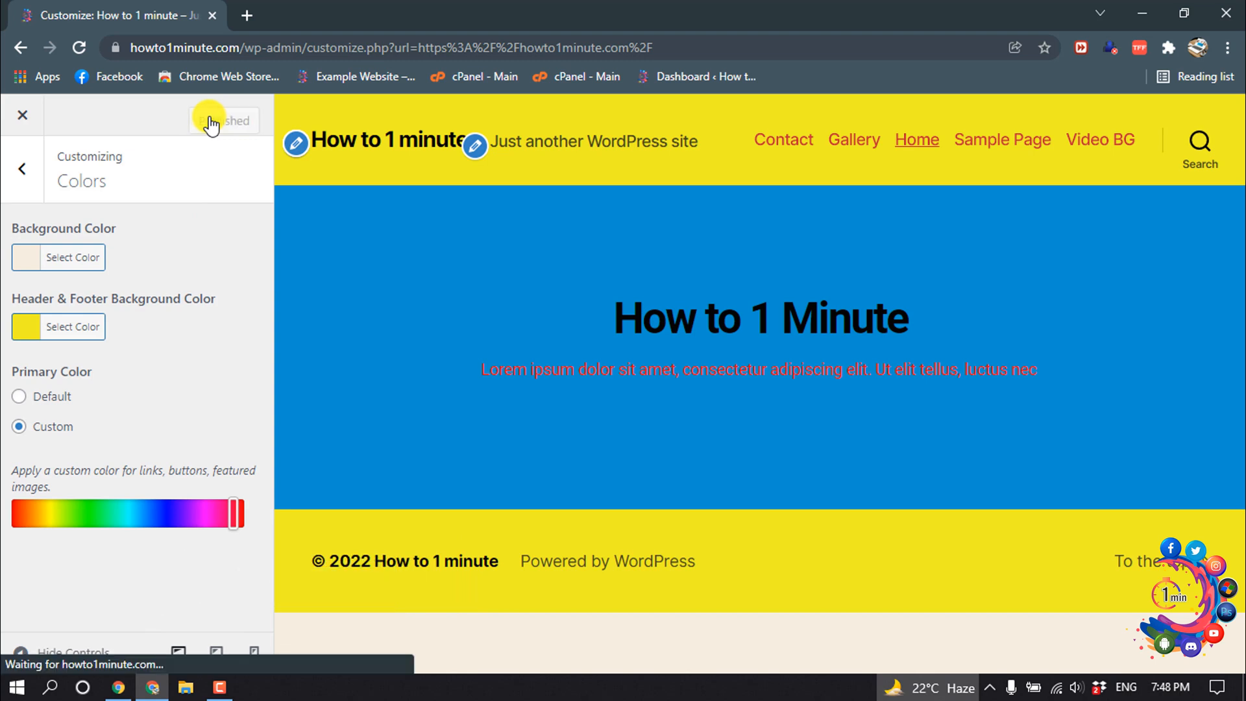
click(223, 120)
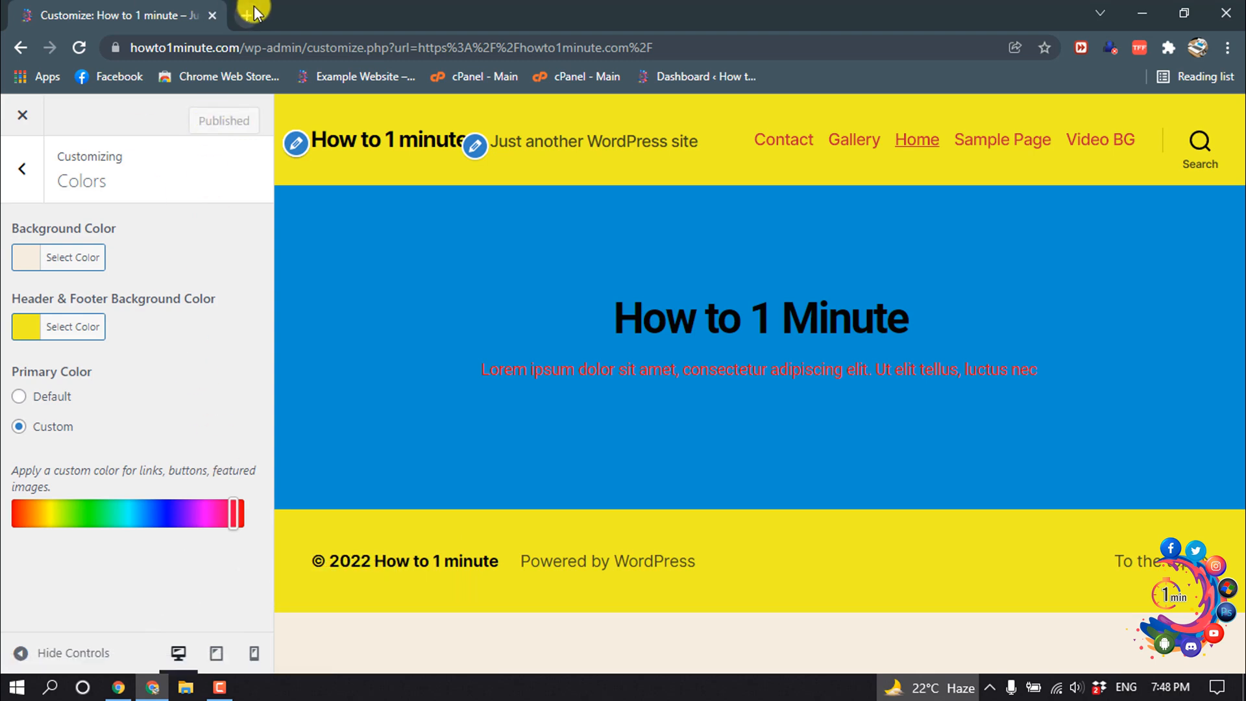
click(252, 15)
text(howto1minute.com)
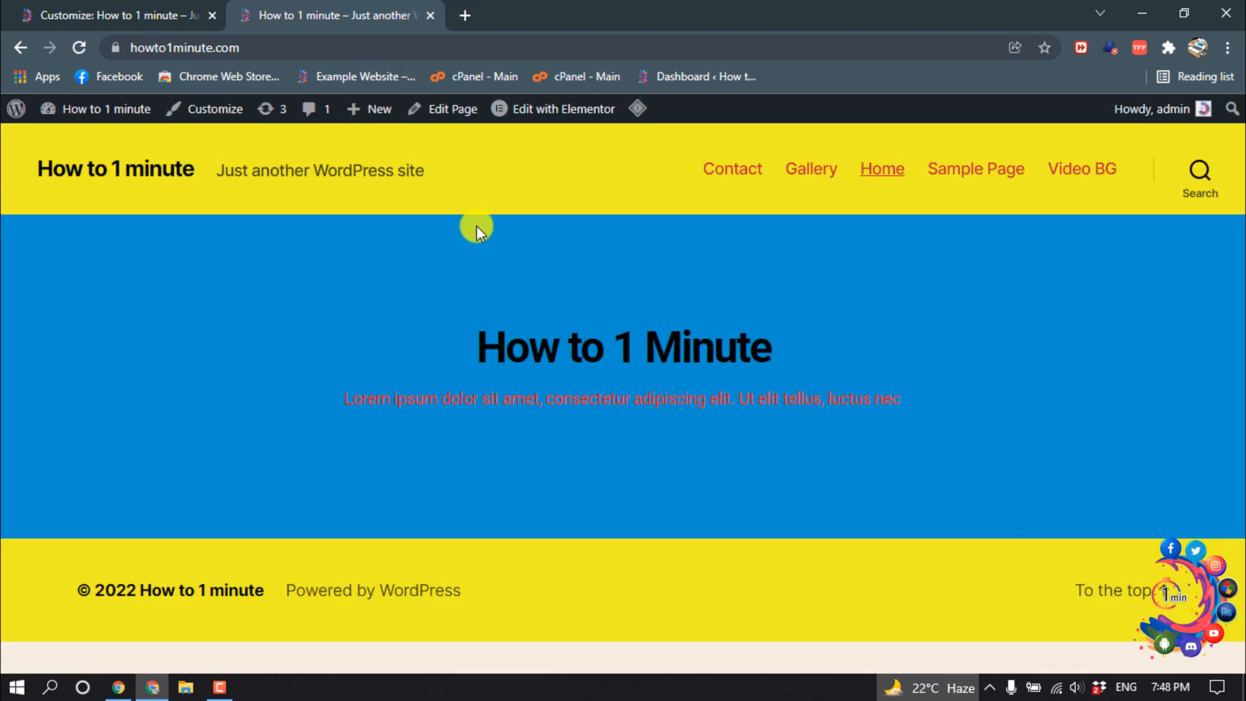
mouse_move(596, 237)
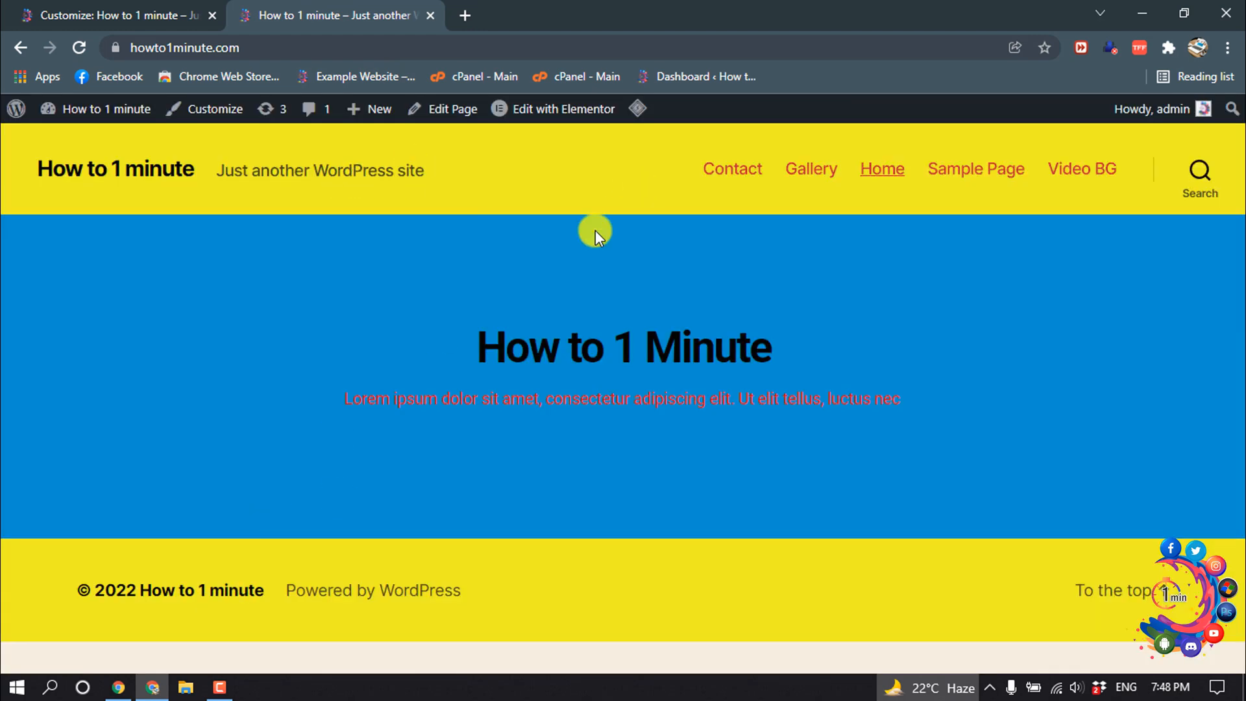